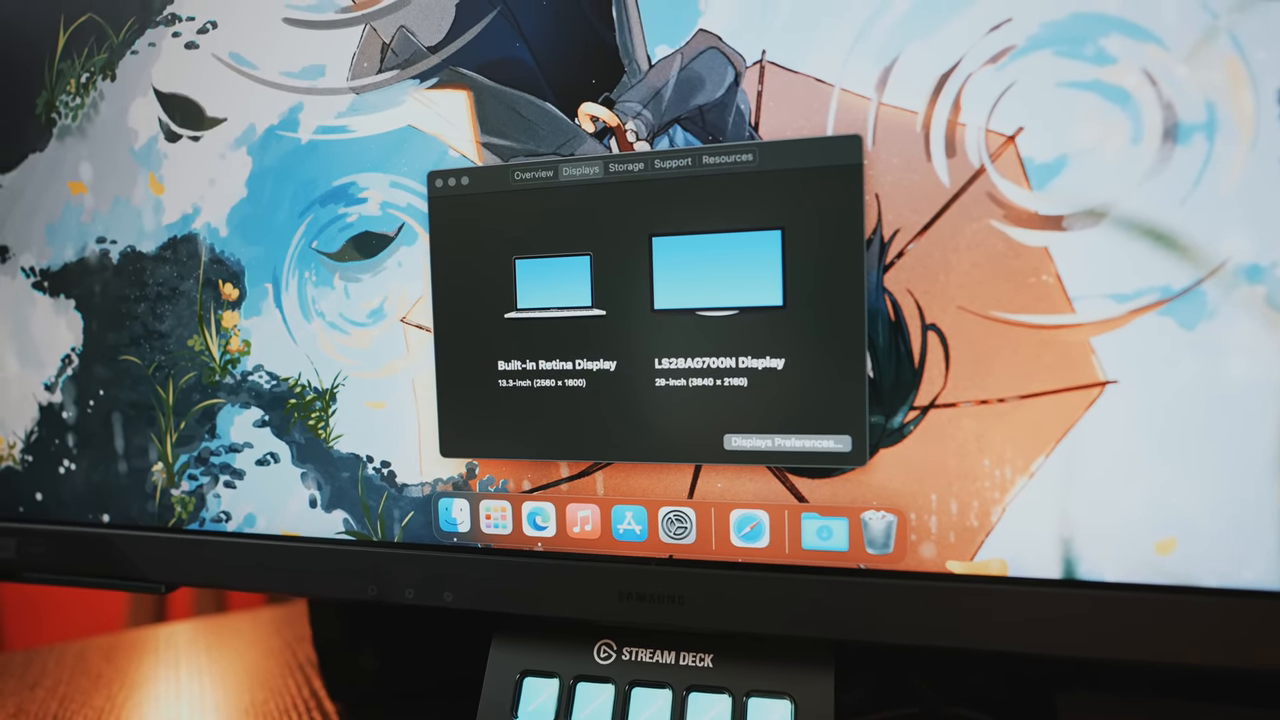
Show the Displays pane listing the LS28AG700N monitor mirroring the built-in display
{"action": "left_click", "coordinate": [784, 444]}
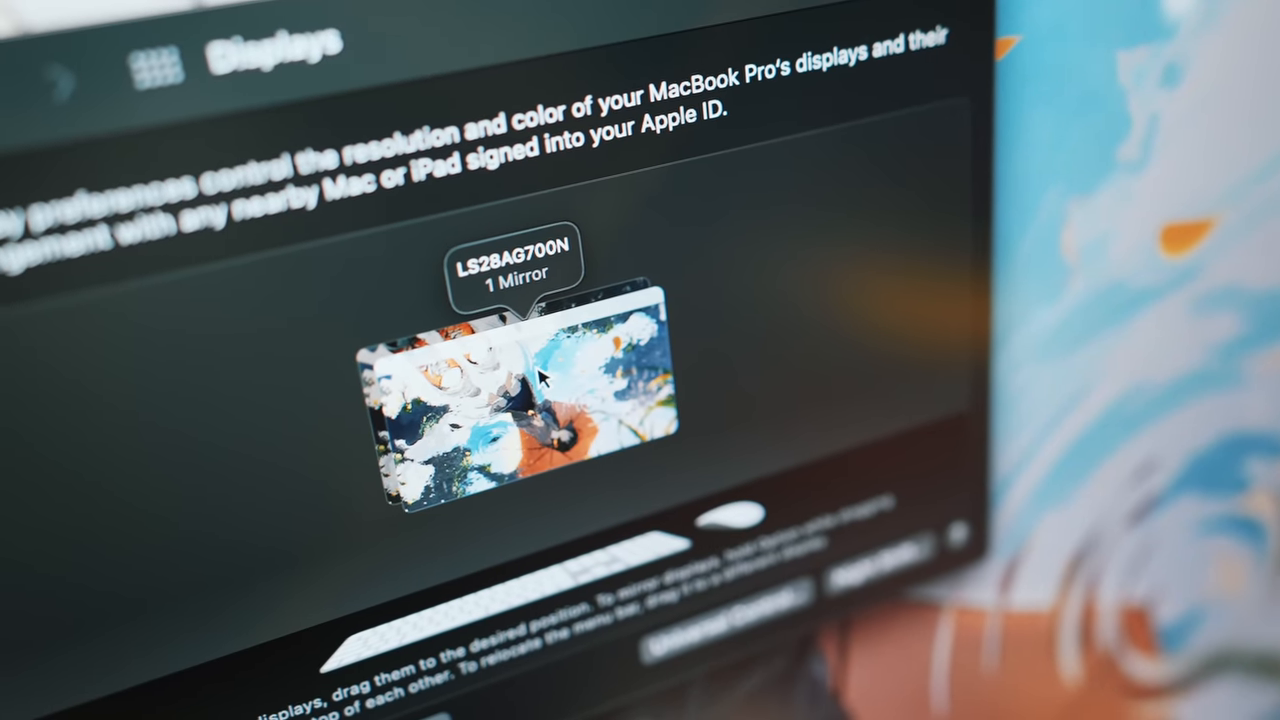